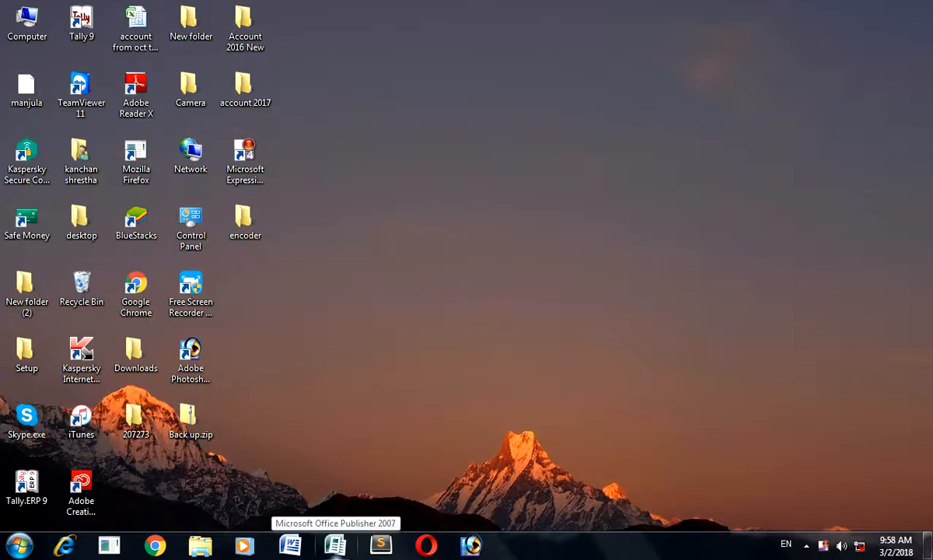
mouse_move(878, 435)
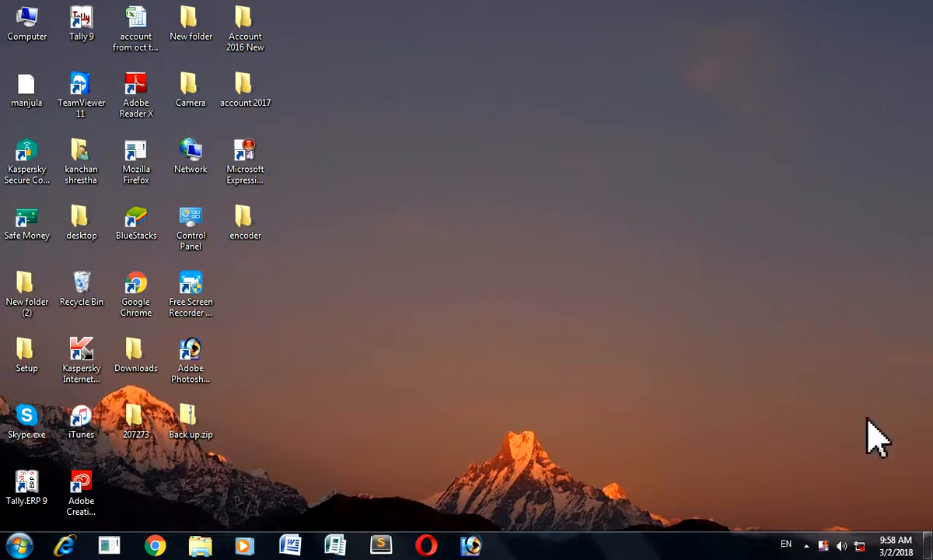
mouse_move(837, 435)
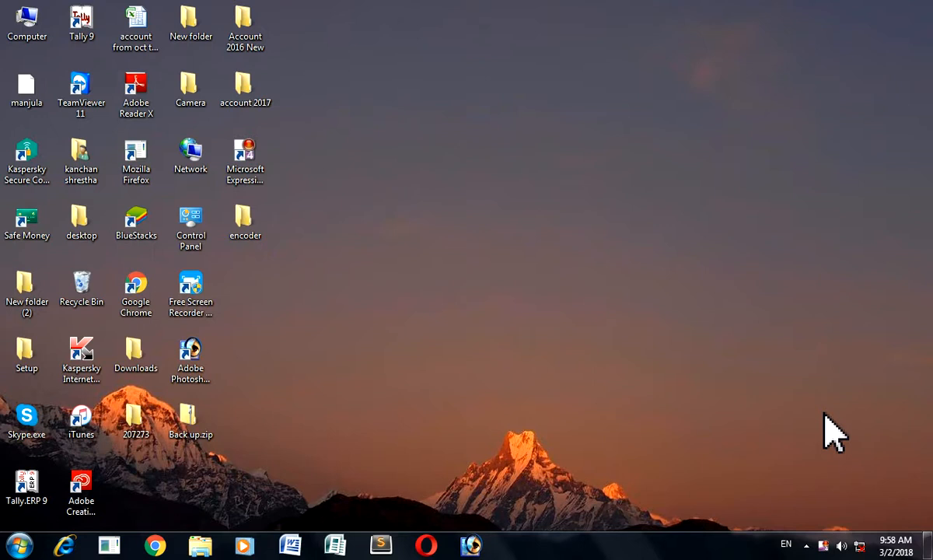
mouse_move(719, 378)
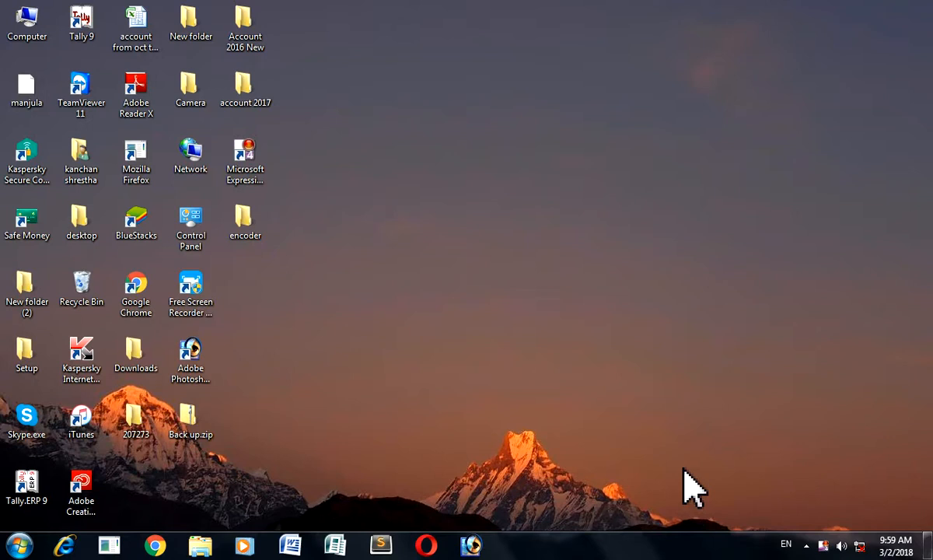
mouse_move(690, 485)
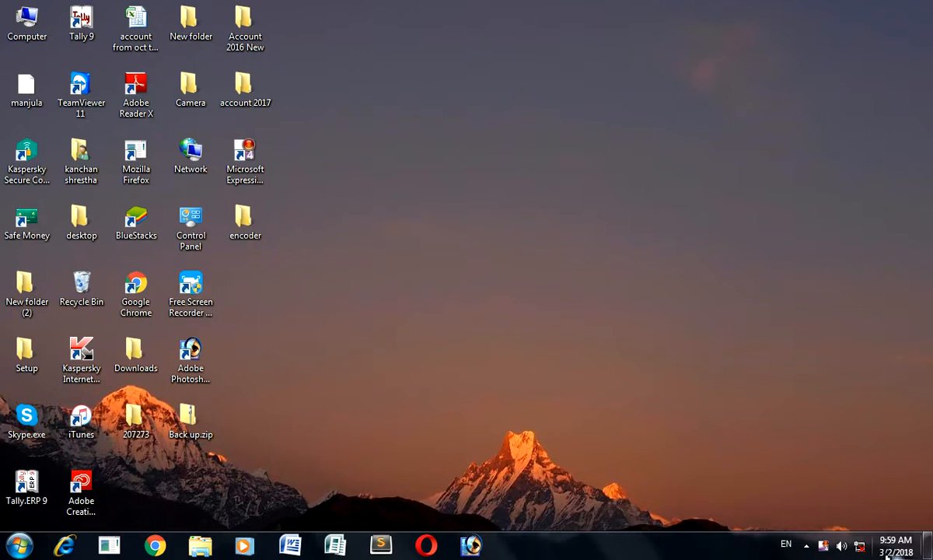
- Reach Network Connections via the tray icon and Network and Sharing Center's adapter settings
left_click(823, 544)
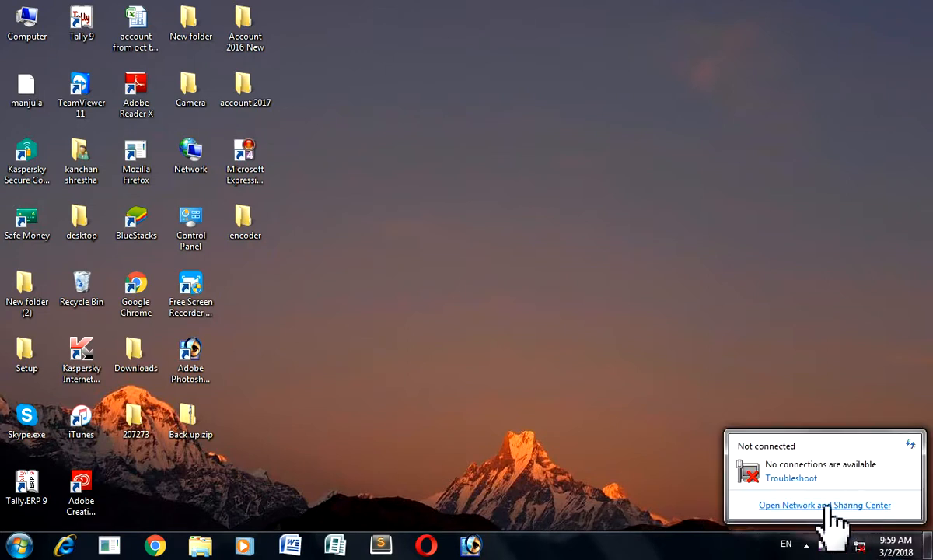
left_click(824, 504)
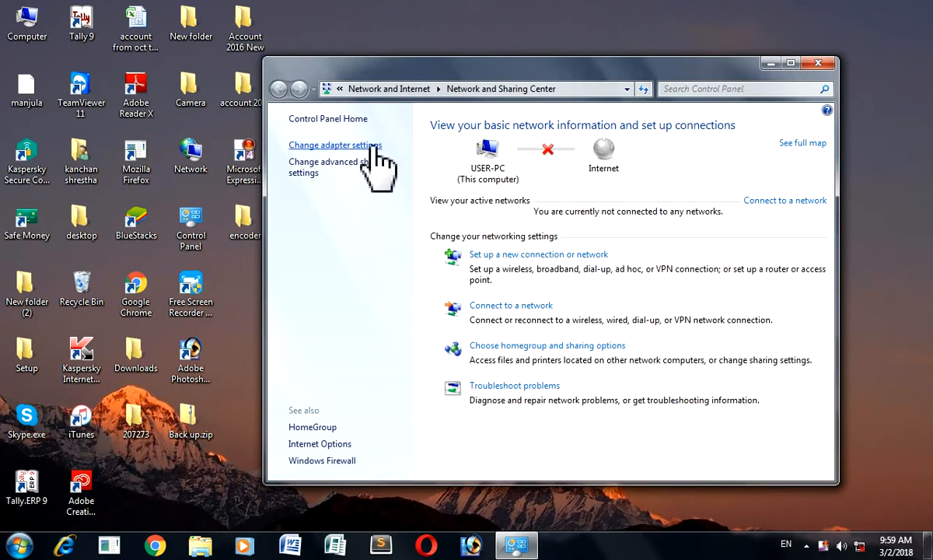
left_click(335, 145)
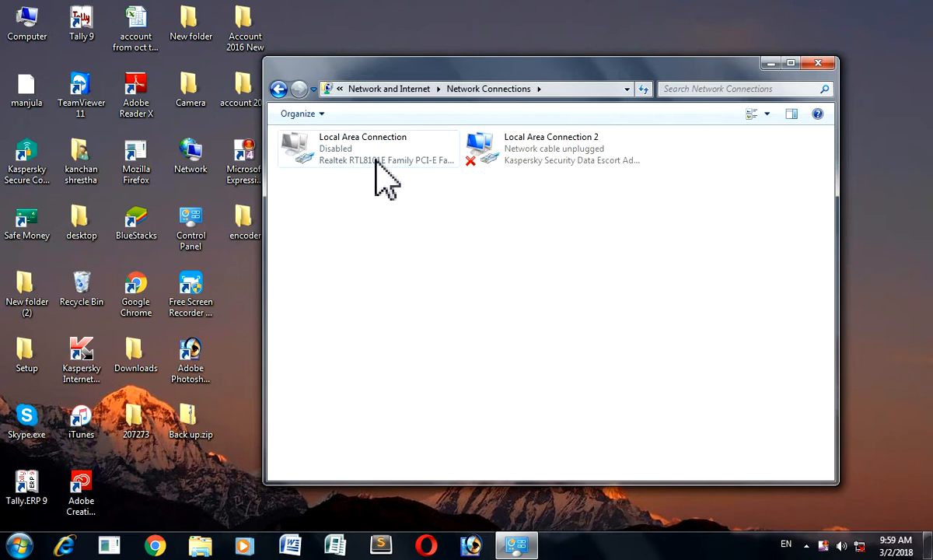
- Enable Local Area Connection from its context menu and close the Network Connections window
right_click(365, 148)
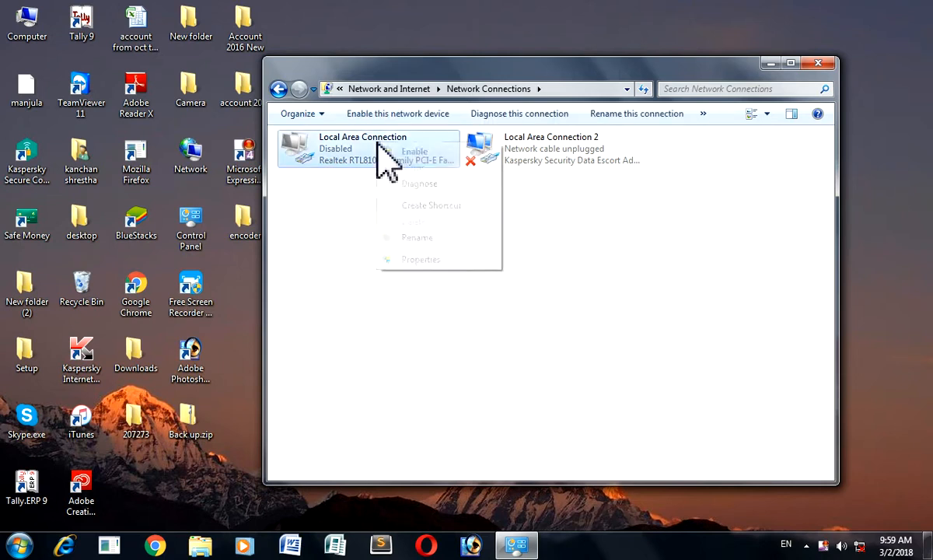
left_click(414, 151)
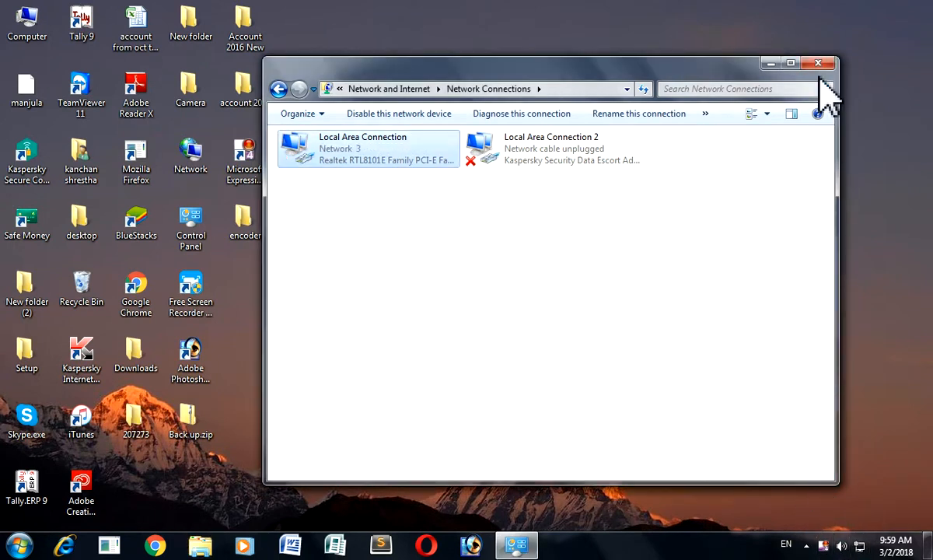
left_click(818, 62)
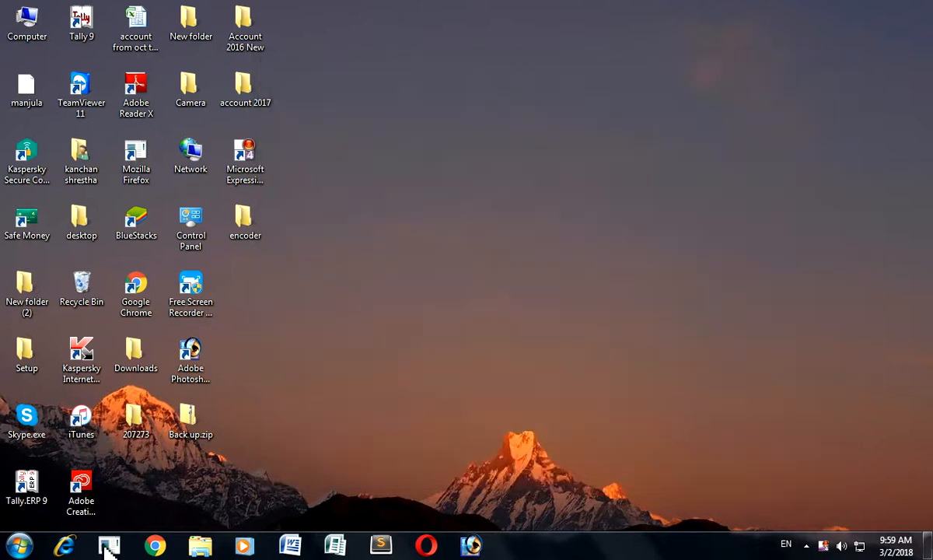
- Show Network and Sharing Center from Control Panel, confirming Internet access through Network 3
left_click(12, 544)
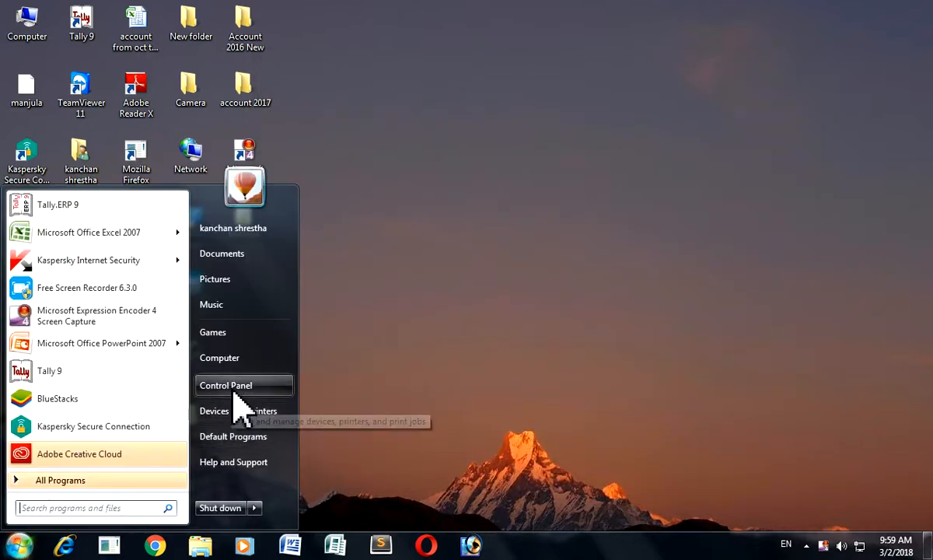
left_click(225, 385)
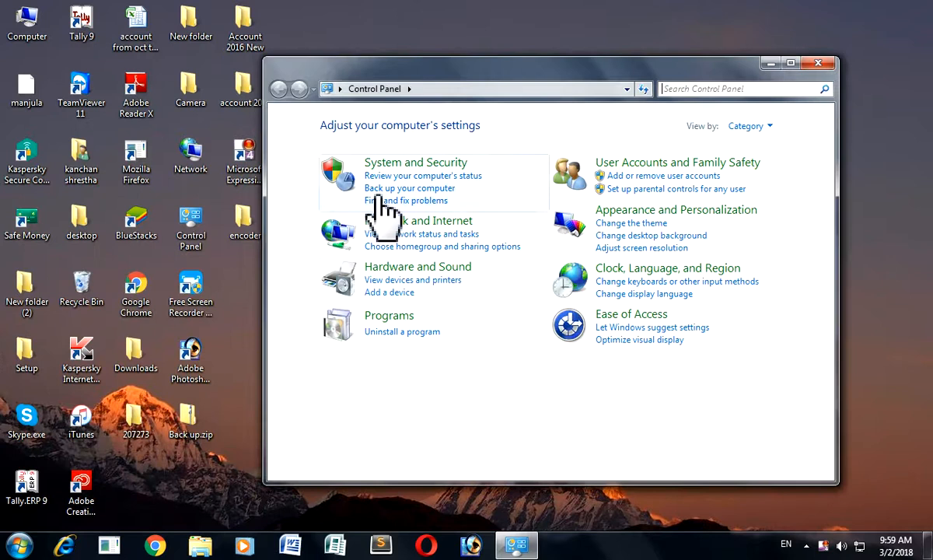
mouse_move(420, 252)
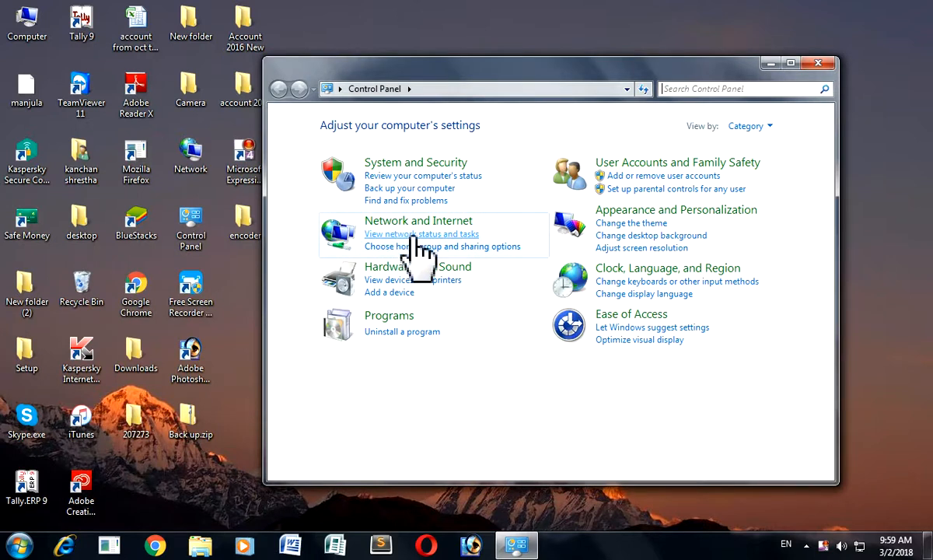
left_click(421, 233)
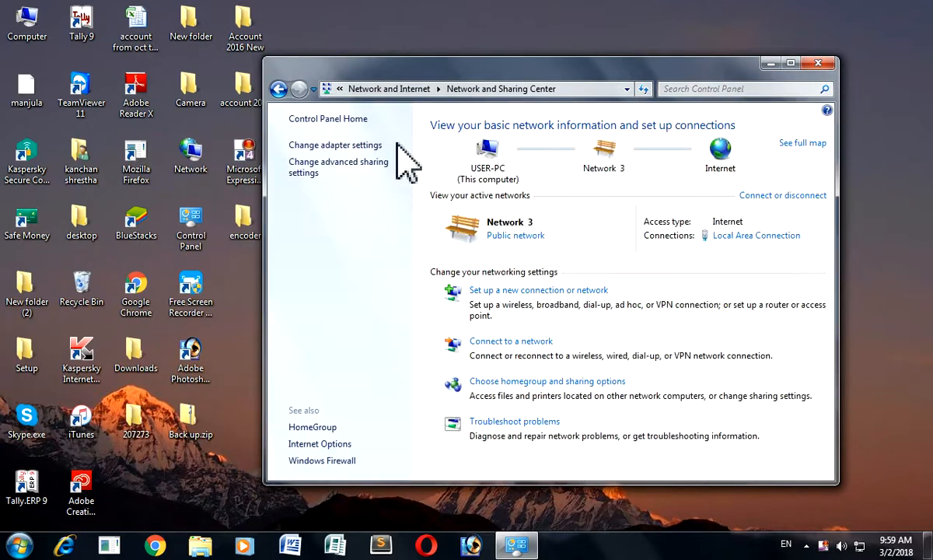